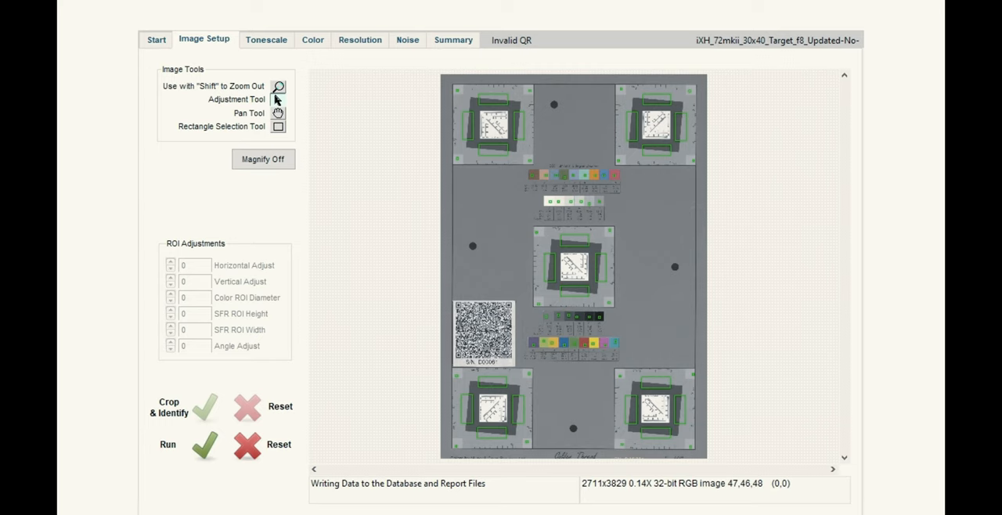
Step: Review the Delta E color results, then show the luminance SFR curves under Resolution
click(311, 39)
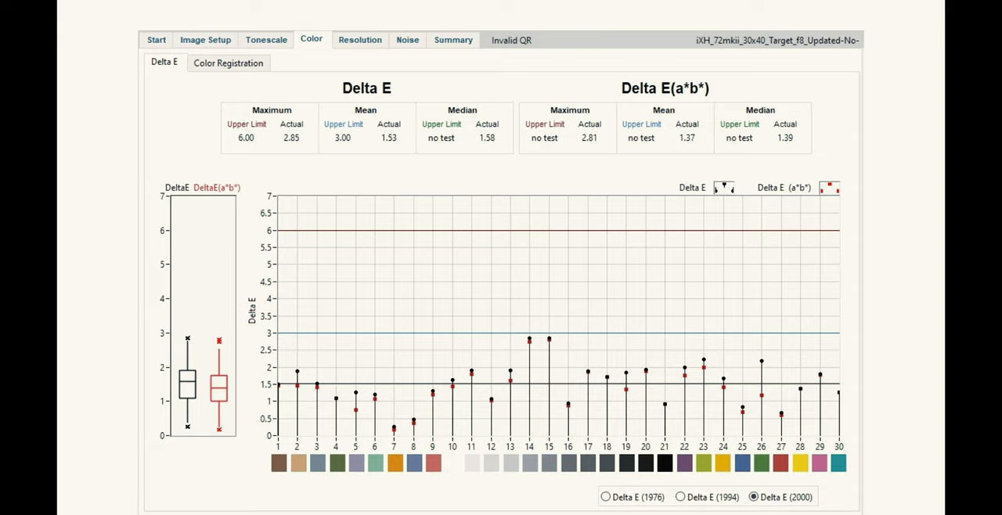
click(357, 39)
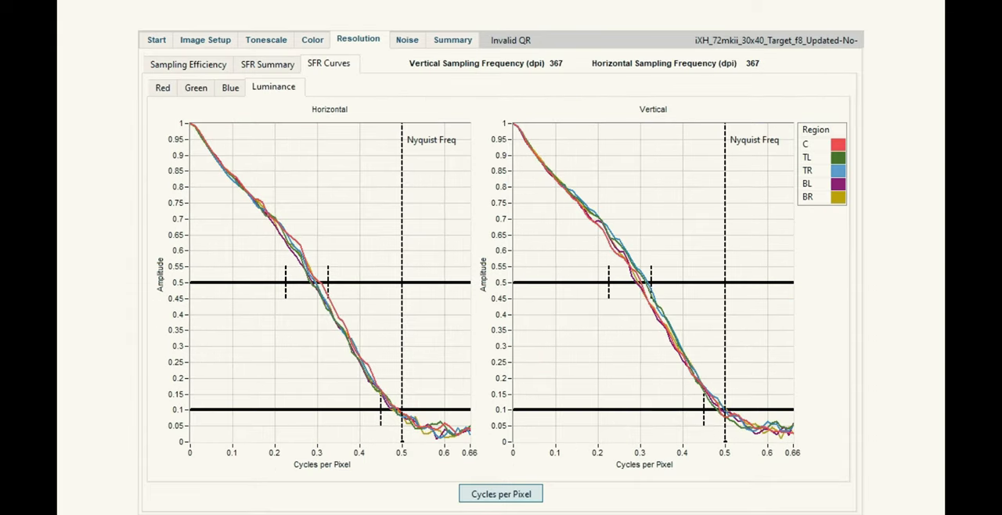
click(188, 63)
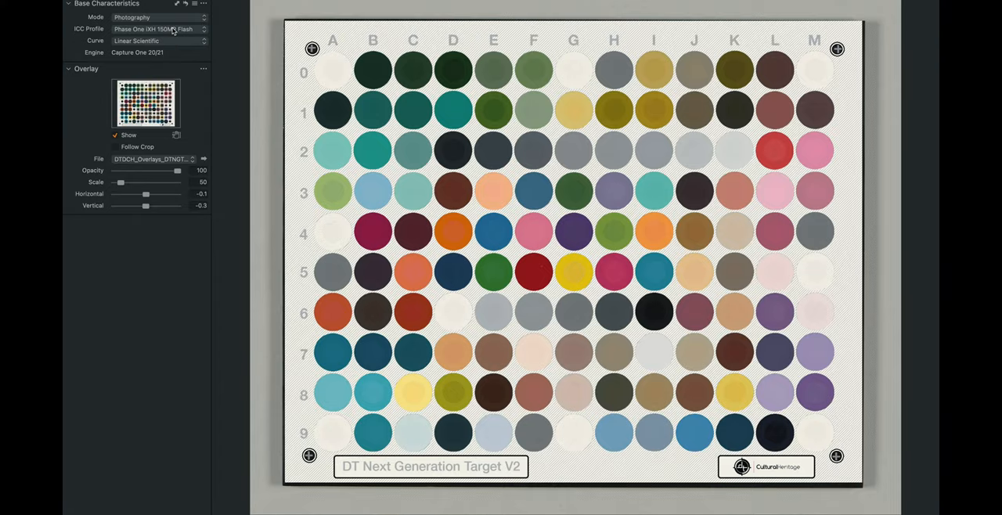
Step: Choose a Cultural Heritage reproduction ICC profile in Base Characteristics
click(156, 28)
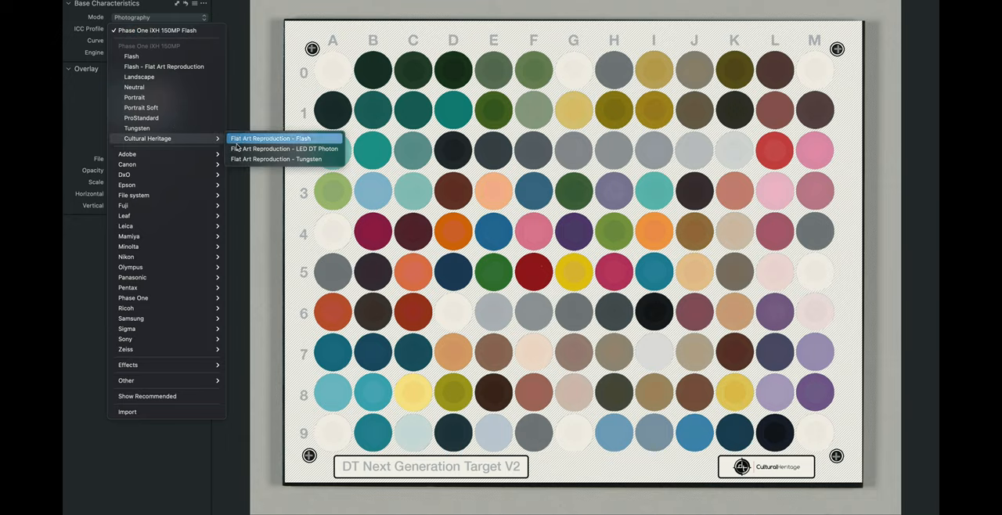
click(270, 140)
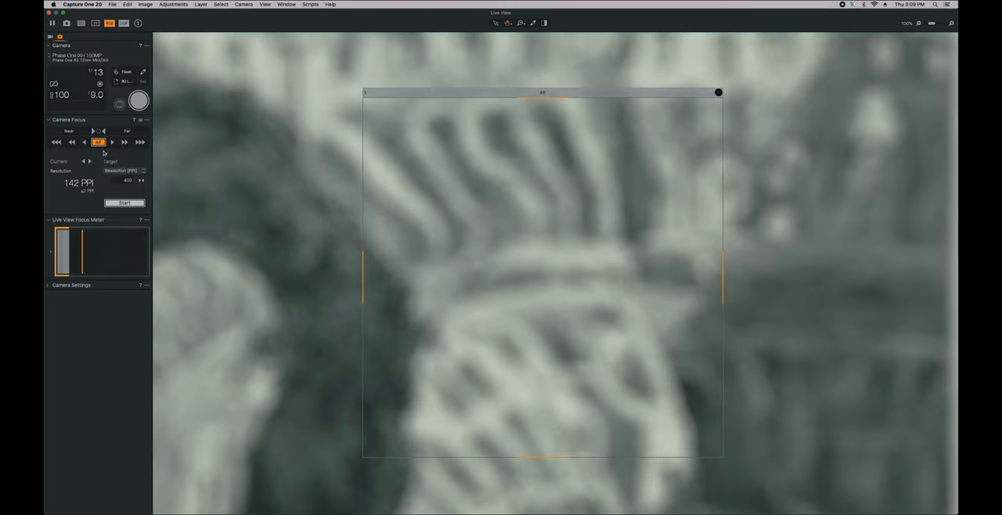
Step: Start AutoPPI focusing on the framed live-view area from the Camera Focus tool
click(124, 204)
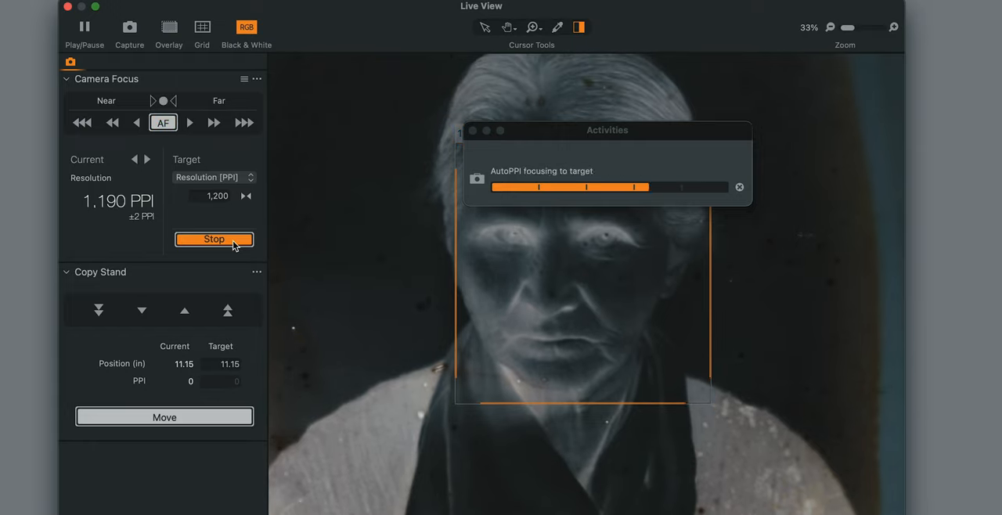
Step: Stop AutoPPI focusing once the portrait reaches about 1,190 PPI of the 1,200 PPI target
click(213, 238)
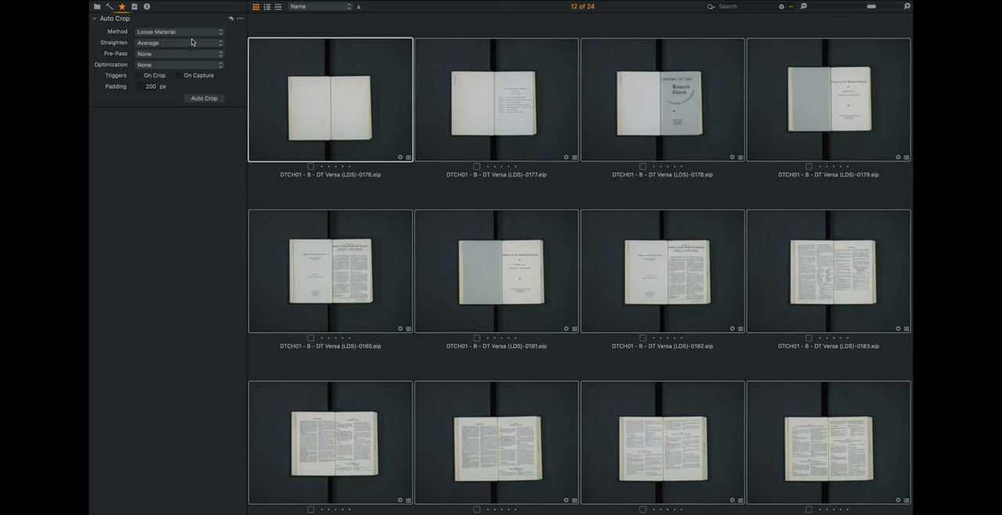
Step: Set the Auto Crop method to Bound Material and crop the book captures to their edges
click(180, 31)
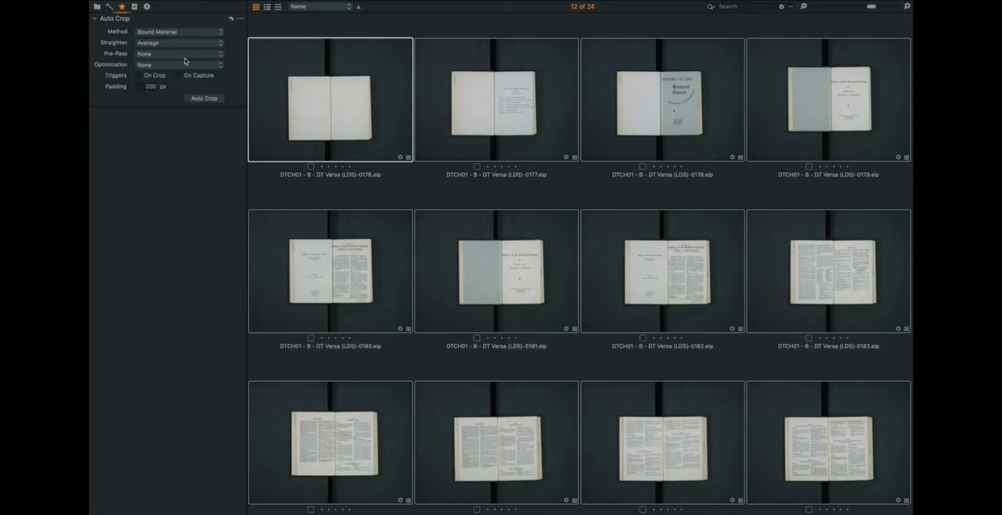
click(204, 98)
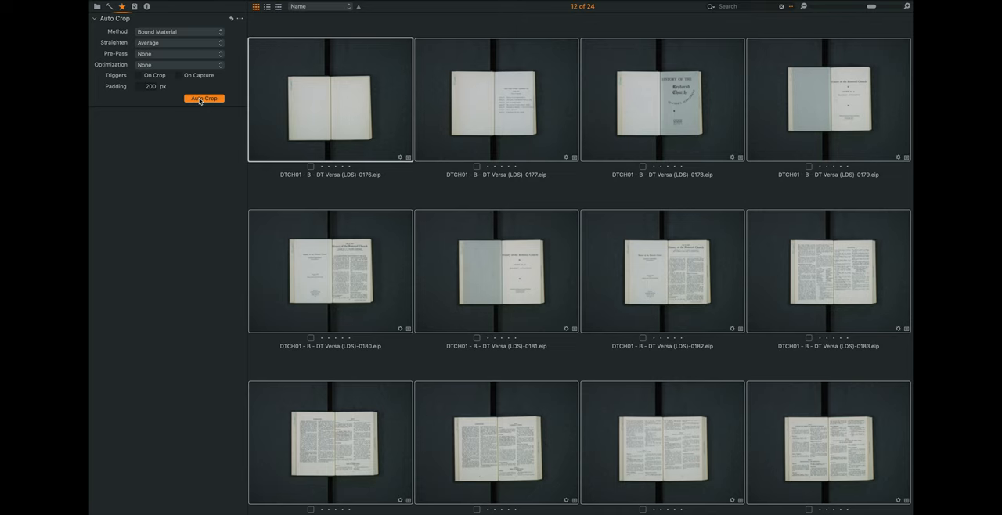
click(204, 98)
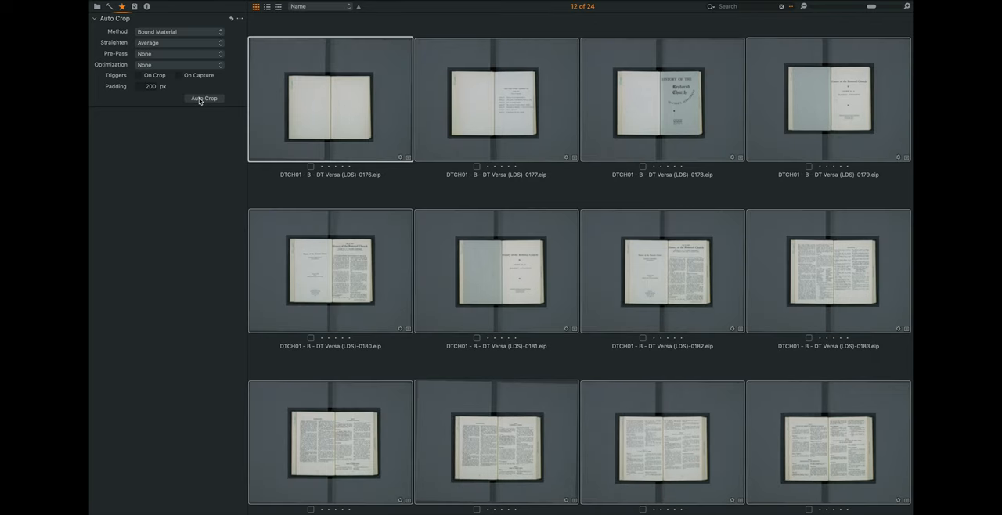